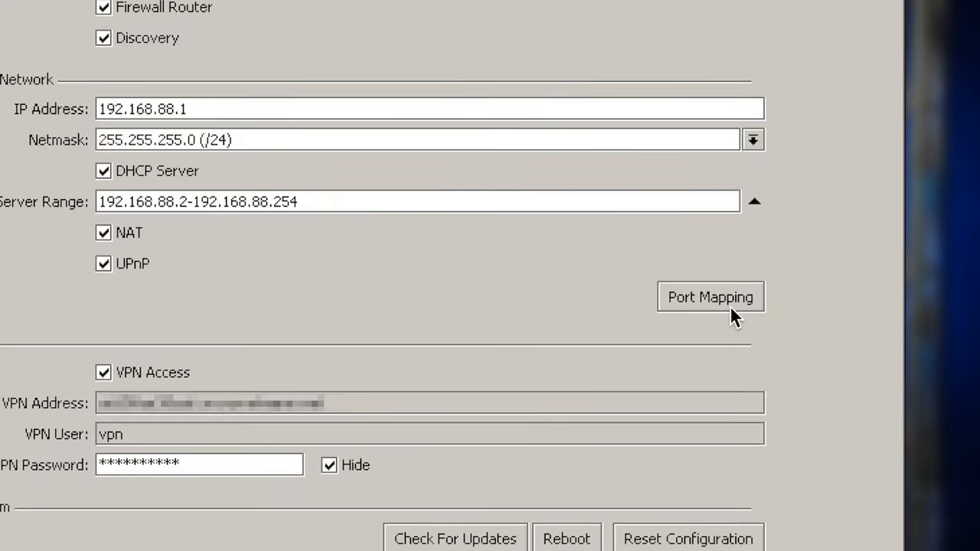
- Delete the Test Minecraft server entry so the port-mapping list is empty
left_click(710, 297)
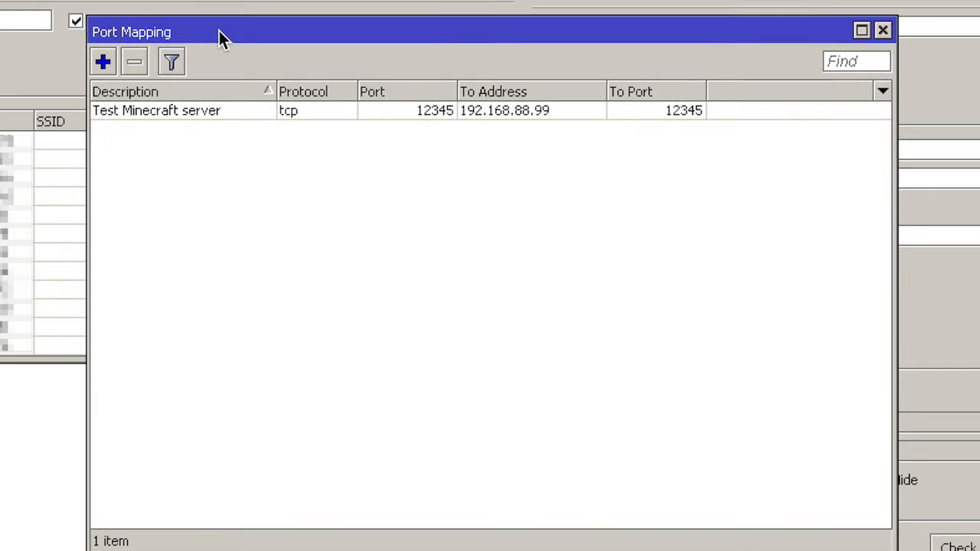
left_click(133, 61)
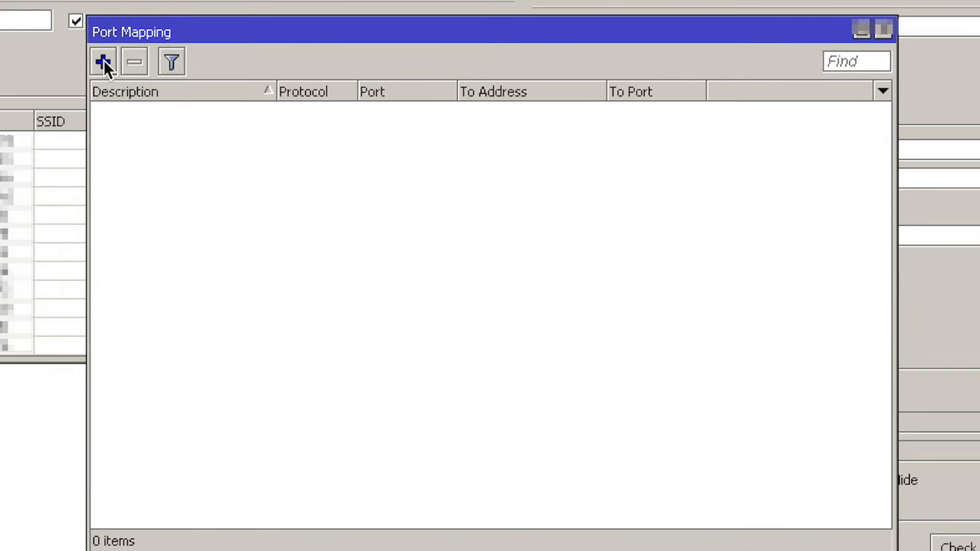
- Start a new mapping described 'Exampl Minecrft server' with protocol tcp
left_click(102, 61)
type("Exampl Minec")
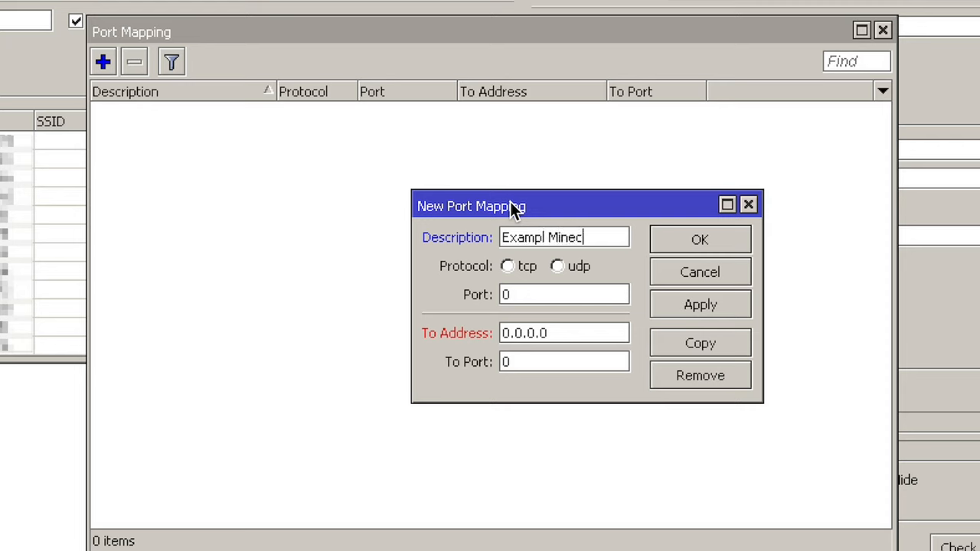
type("rft ser")
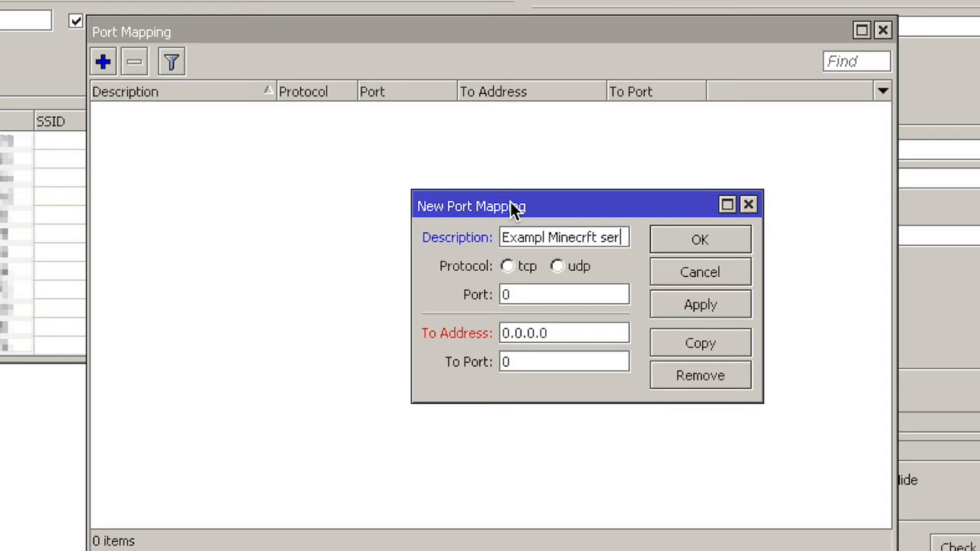
left_click(507, 267)
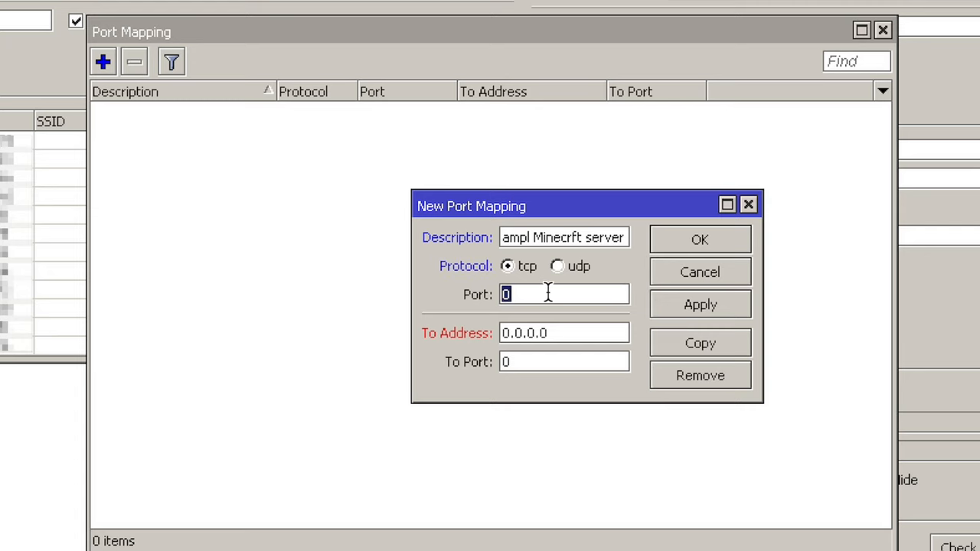
- Forward port 12345 to 192.168.88.99 port 12345 and save the mapping
type("12345")
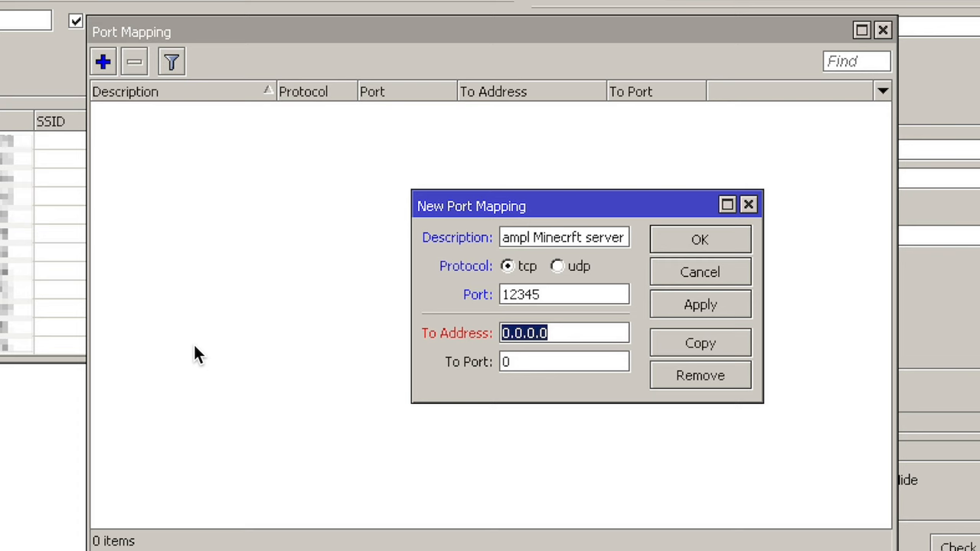
type("192.168.88.")
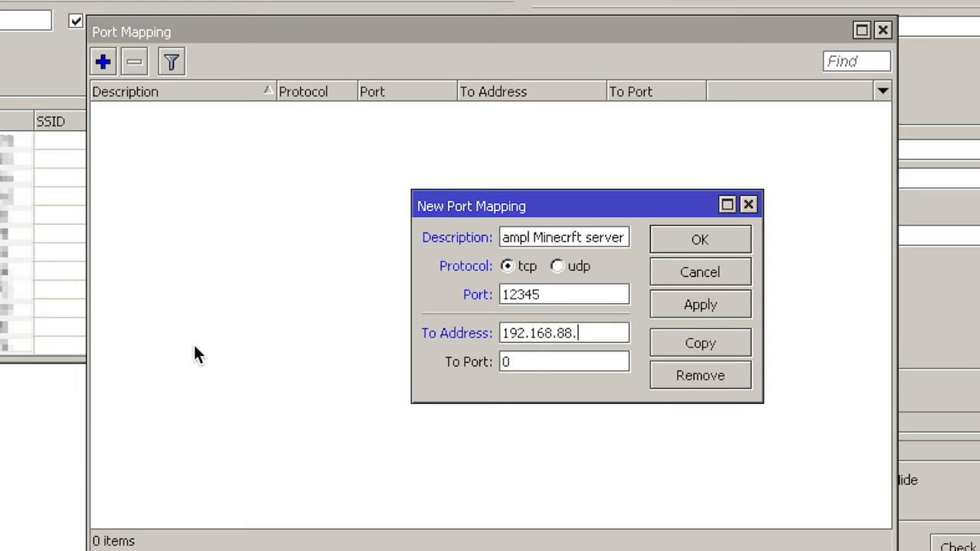
type("99")
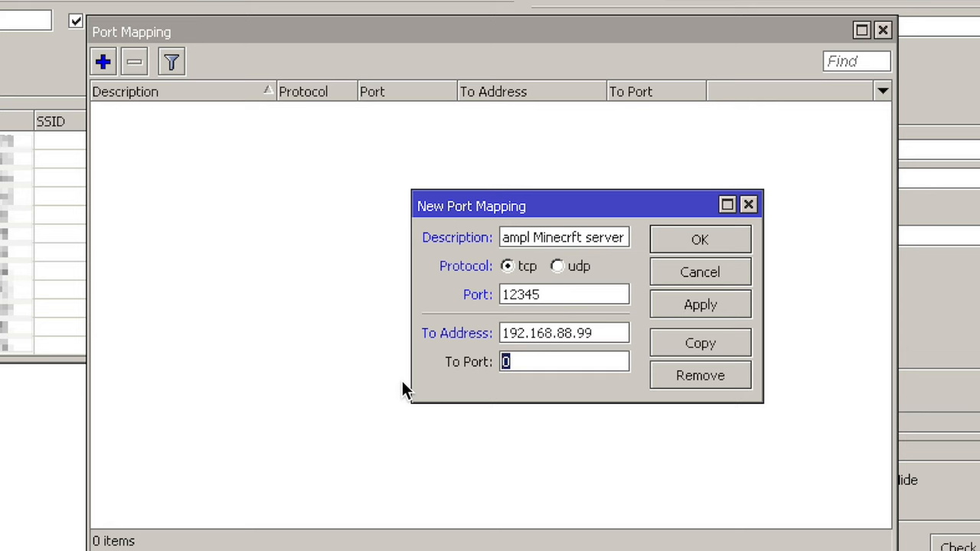
type("1234")
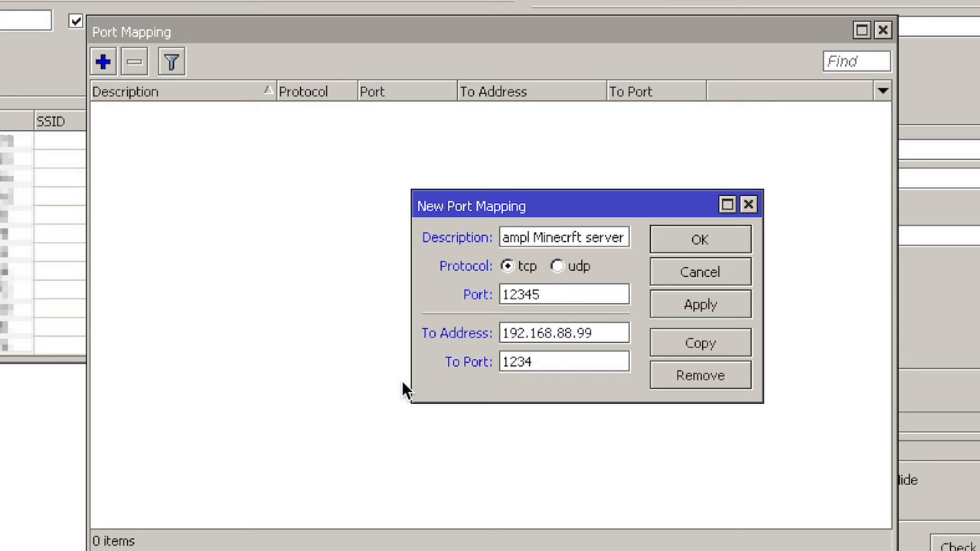
left_click(698, 239)
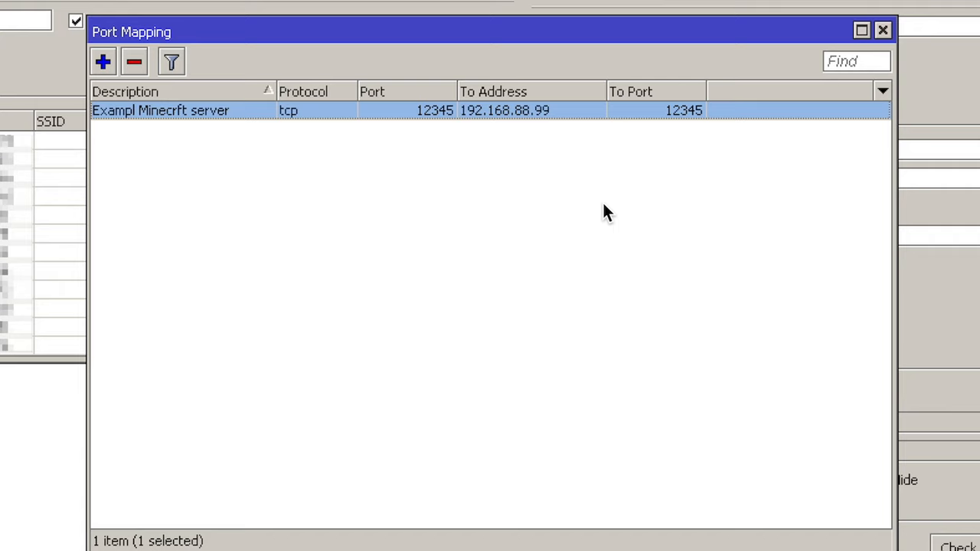
- Show the IP menu's configuration sections, including Firewall
left_click(431, 140)
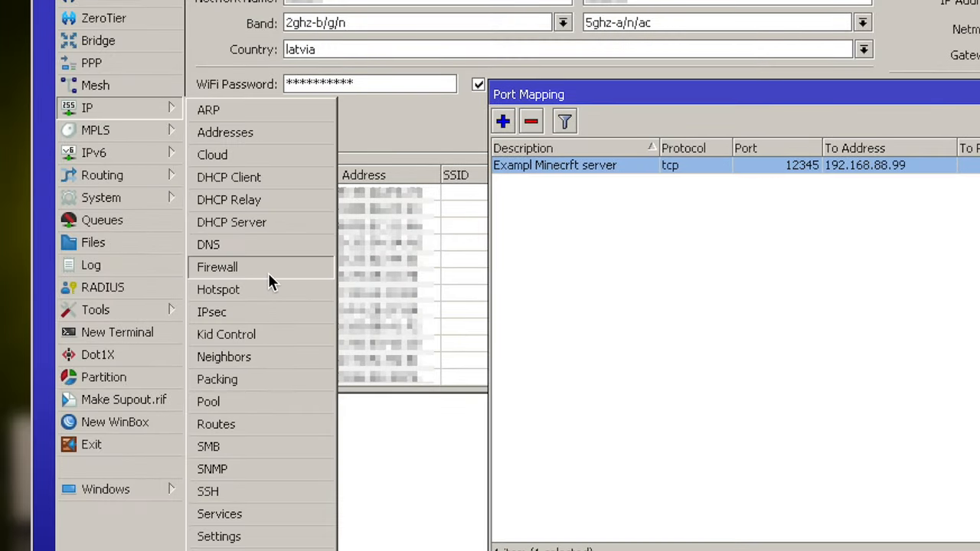
- Show the Firewall NAT rules listing the Exampl Minecrft server dst-nat rule on port 12345
left_click(217, 266)
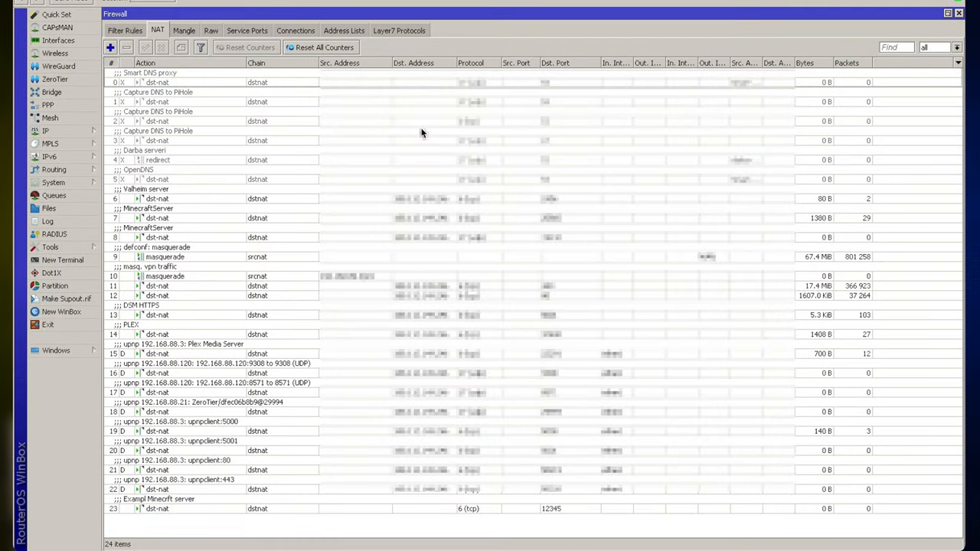
mouse_move(236, 119)
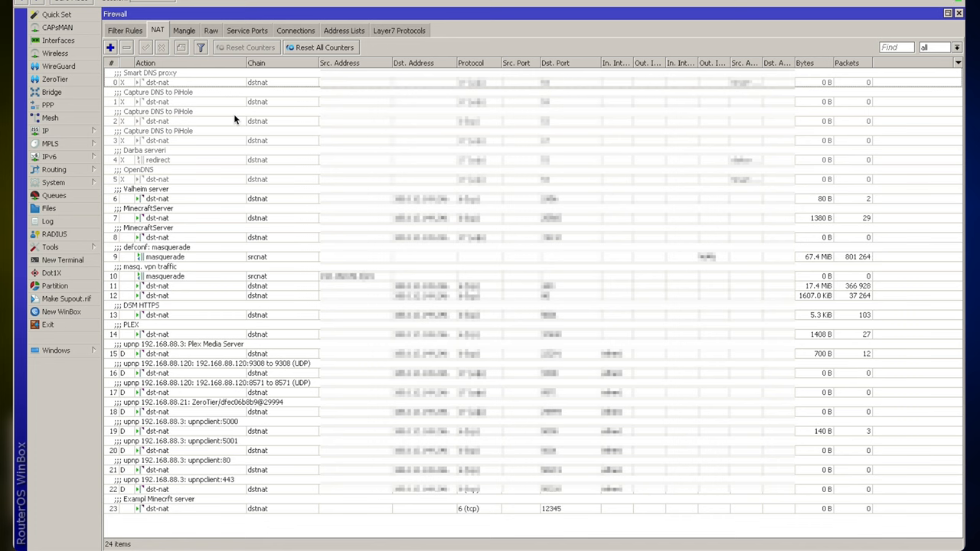
mouse_move(214, 210)
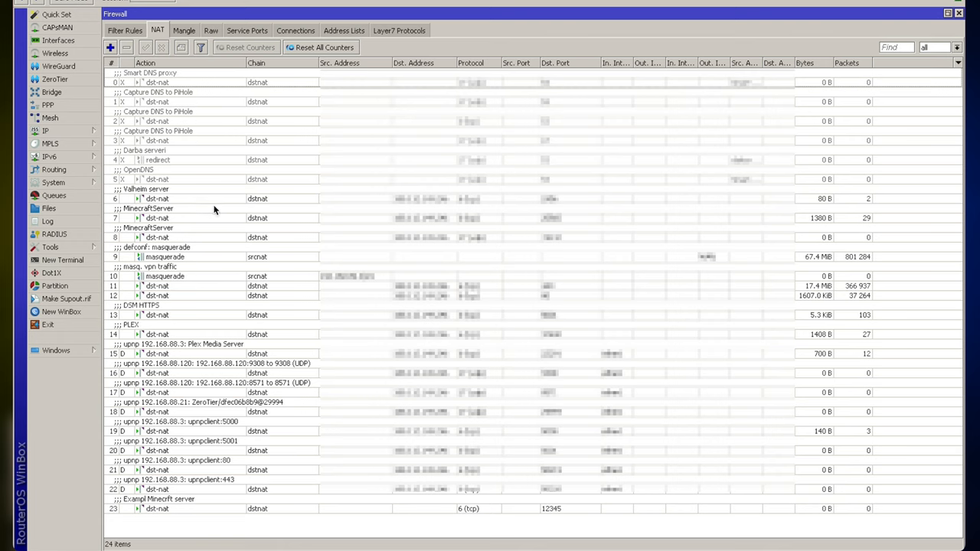
mouse_move(213, 512)
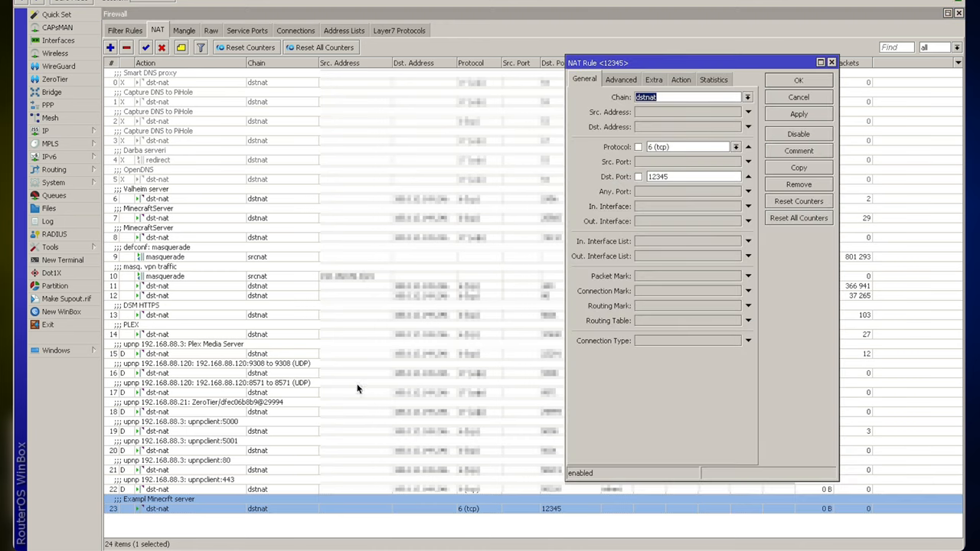
mouse_move(400, 332)
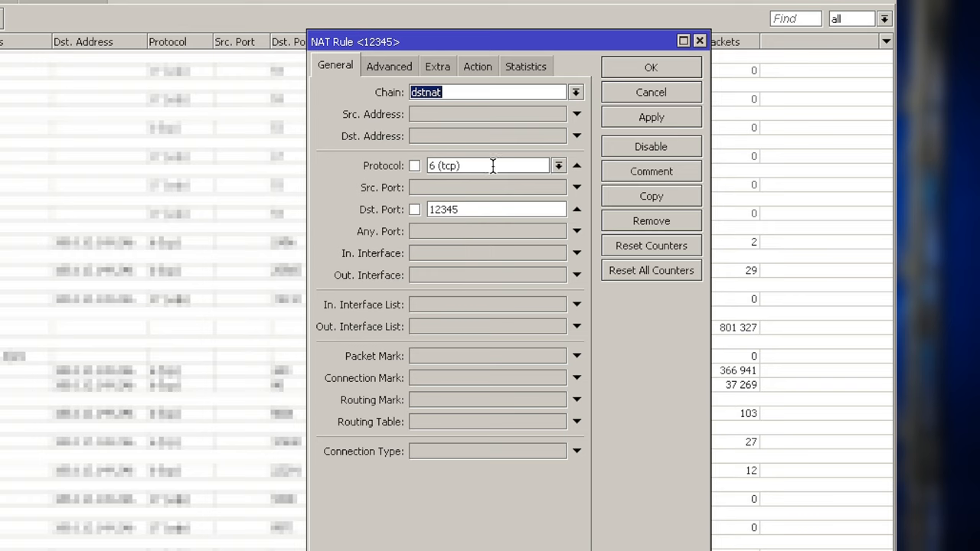
mouse_move(465, 298)
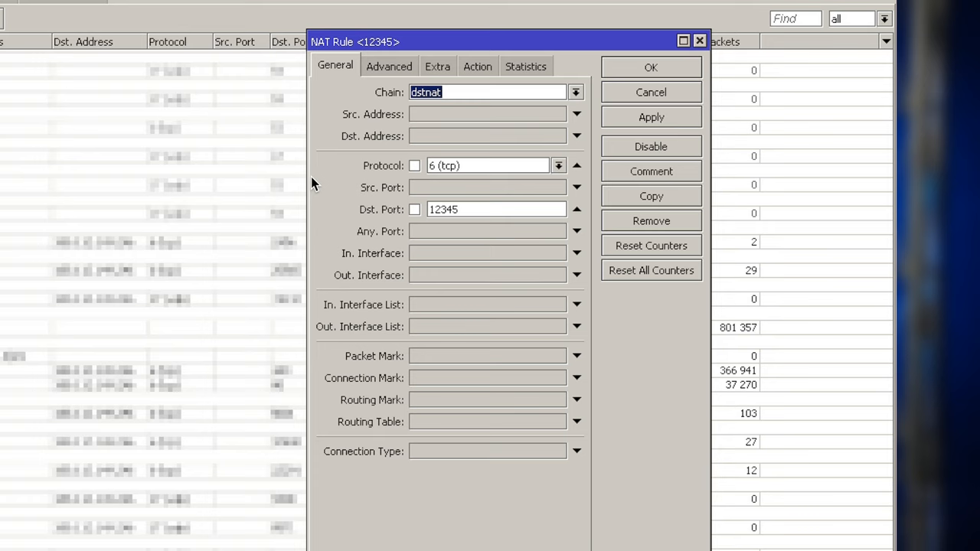
- Review the Minecraft dst-nat rule's Advanced and Extra matching options
left_click(389, 66)
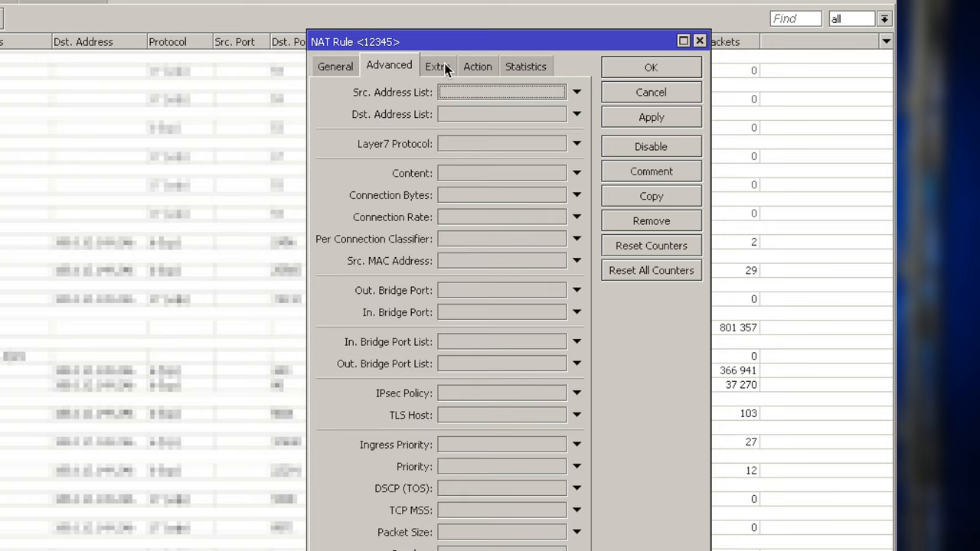
left_click(477, 66)
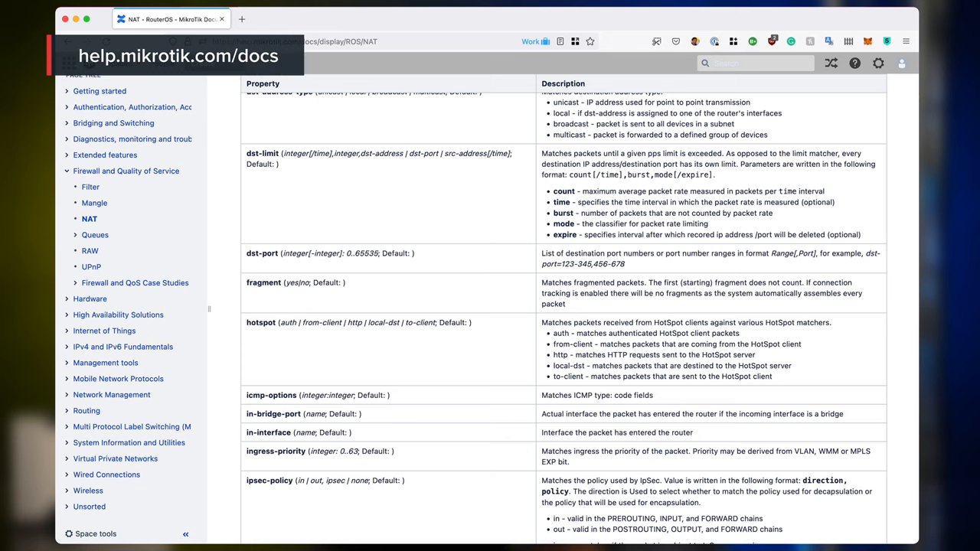
mouse_move(334, 98)
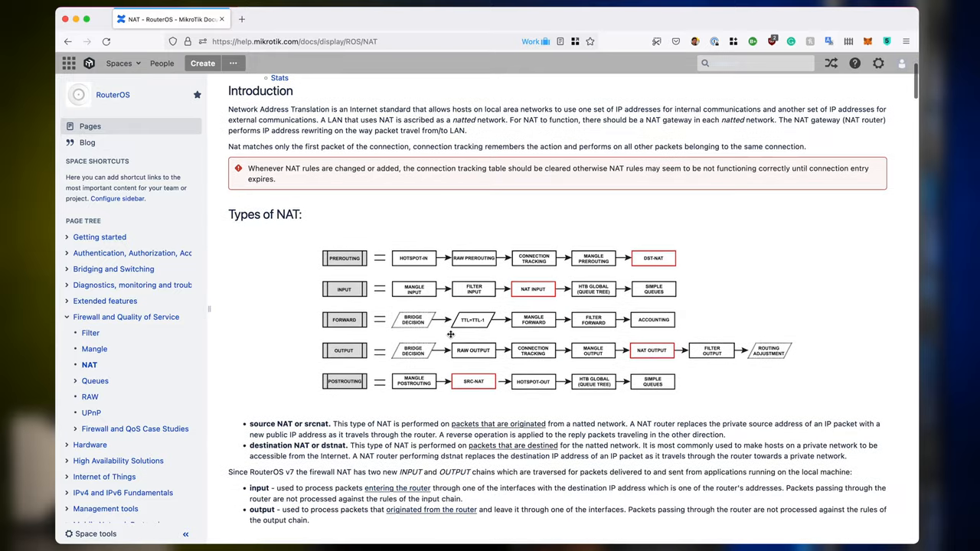
- Scroll the RouterOS NAT documentation to its Introduction and Types of NAT diagram
scroll("down", 3)
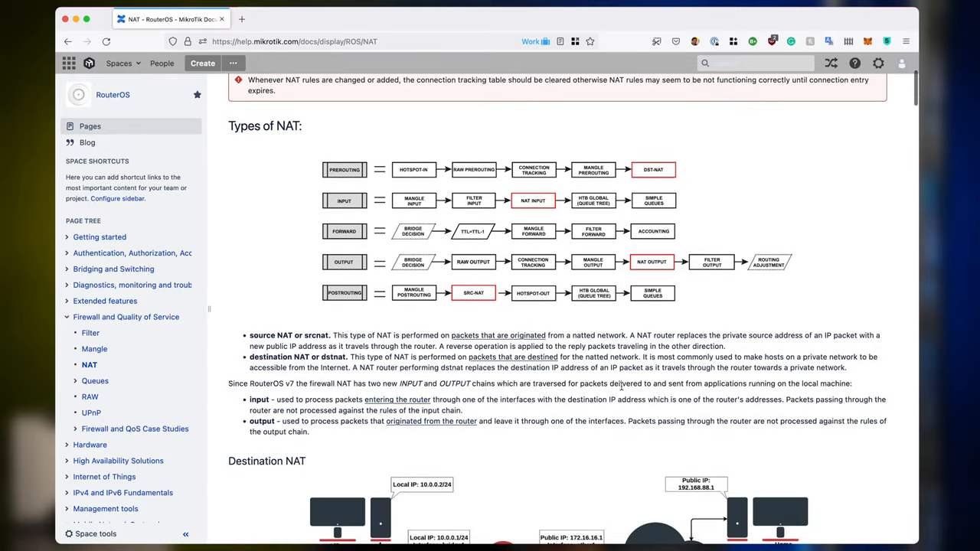
scroll("down", 3)
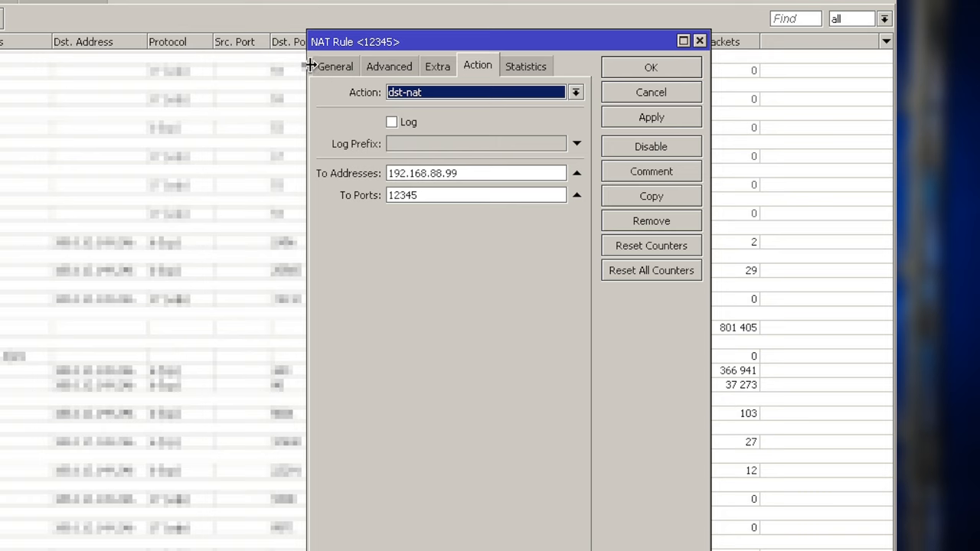
- Unset To Ports on the rule's action, keeping dst-nat to 192.168.88.99, and return to General
left_click(334, 66)
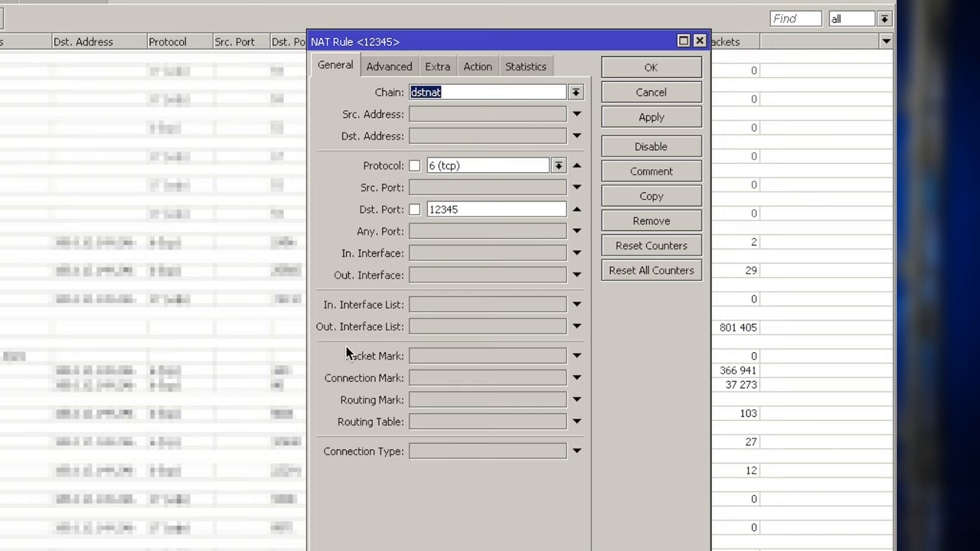
mouse_move(467, 92)
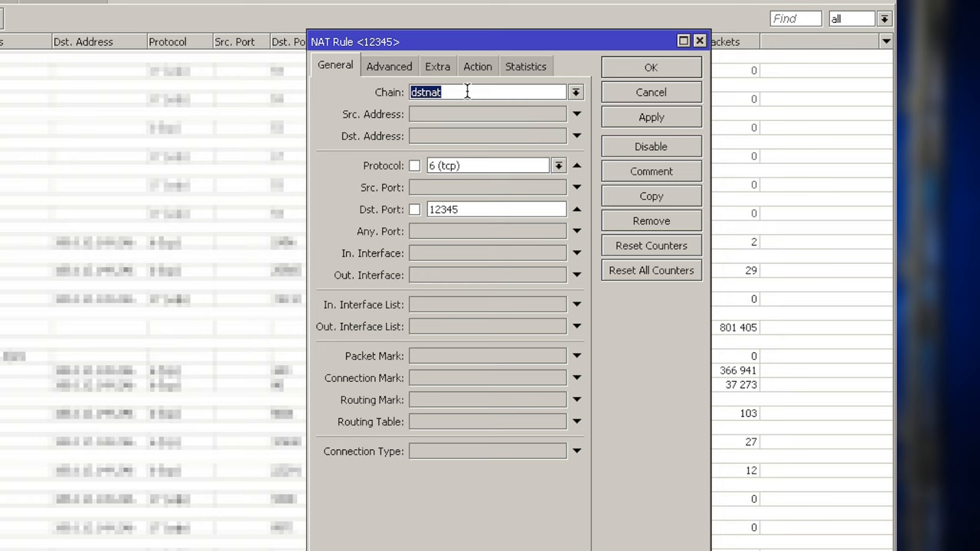
mouse_move(493, 208)
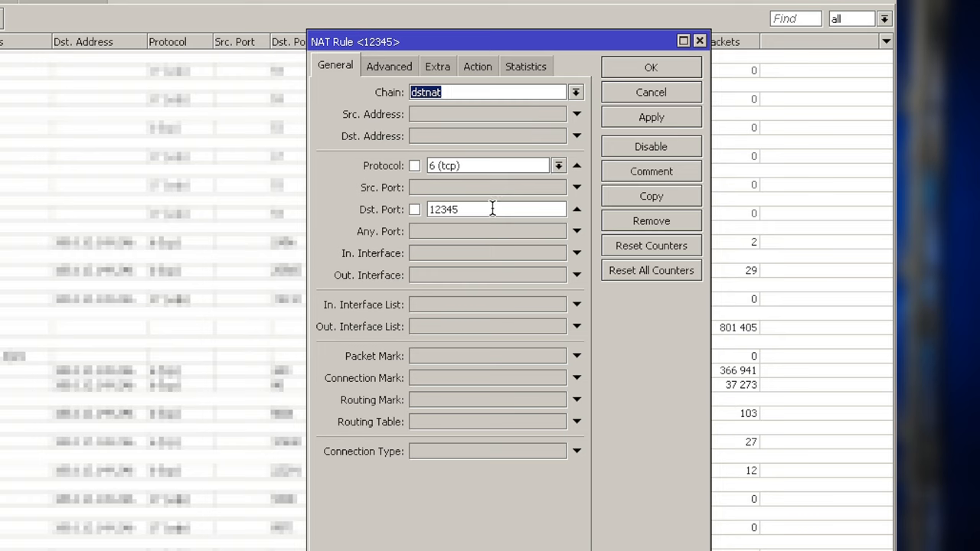
mouse_move(468, 254)
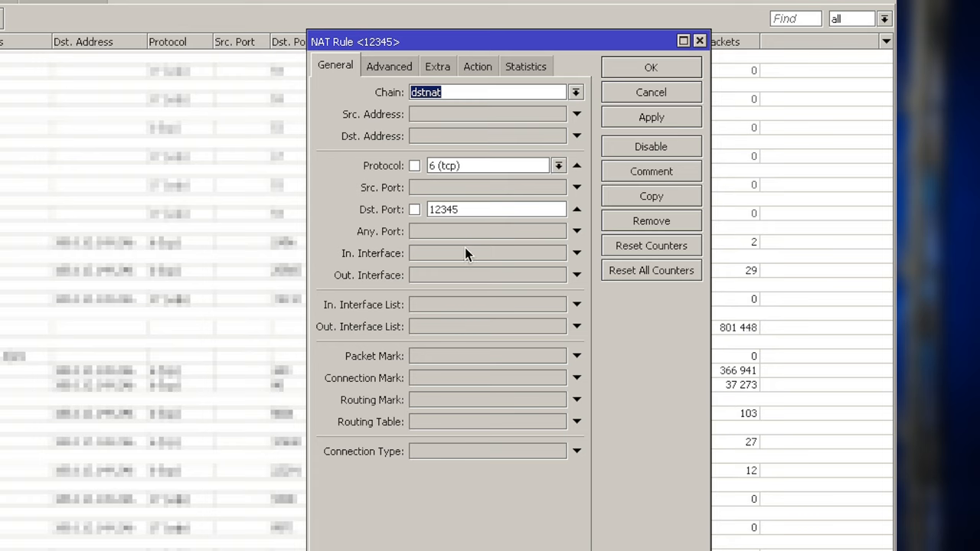
mouse_move(511, 152)
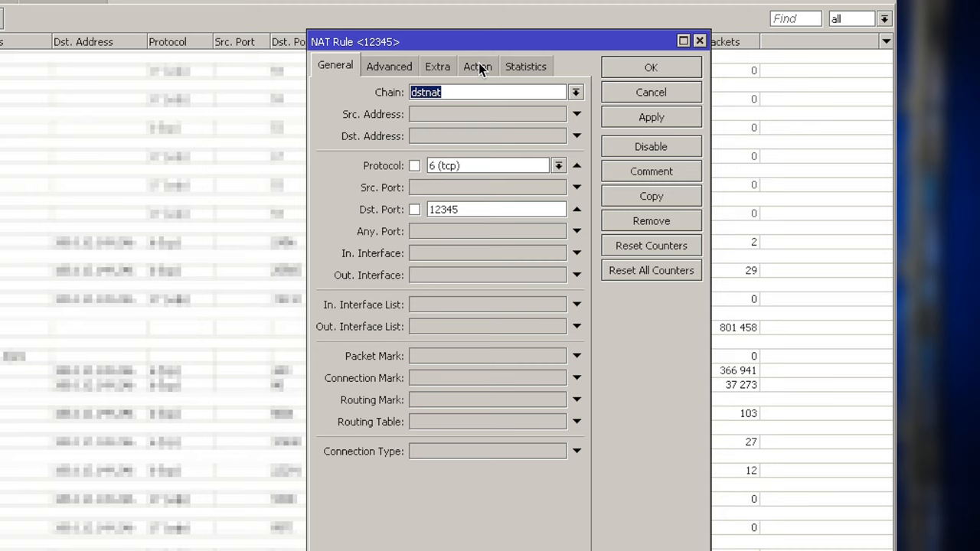
left_click(478, 66)
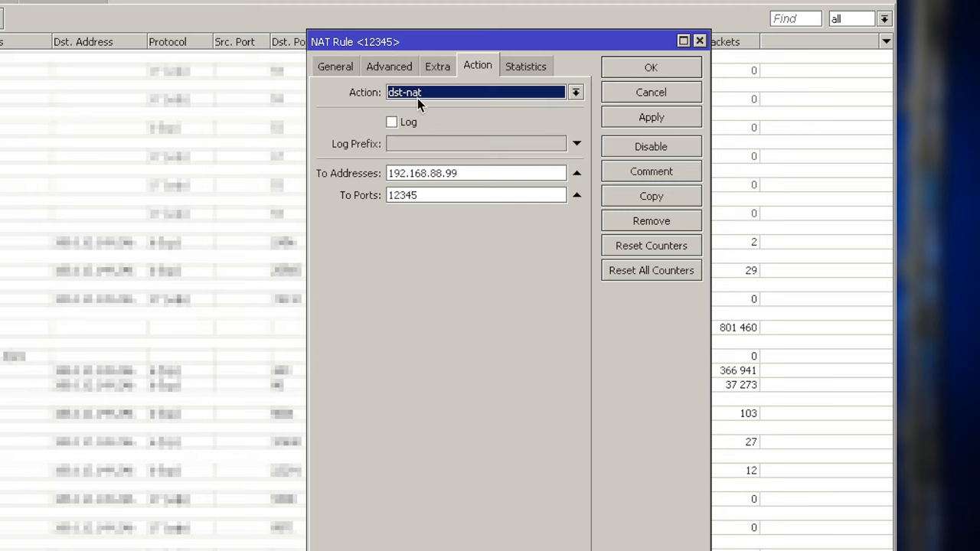
mouse_move(438, 100)
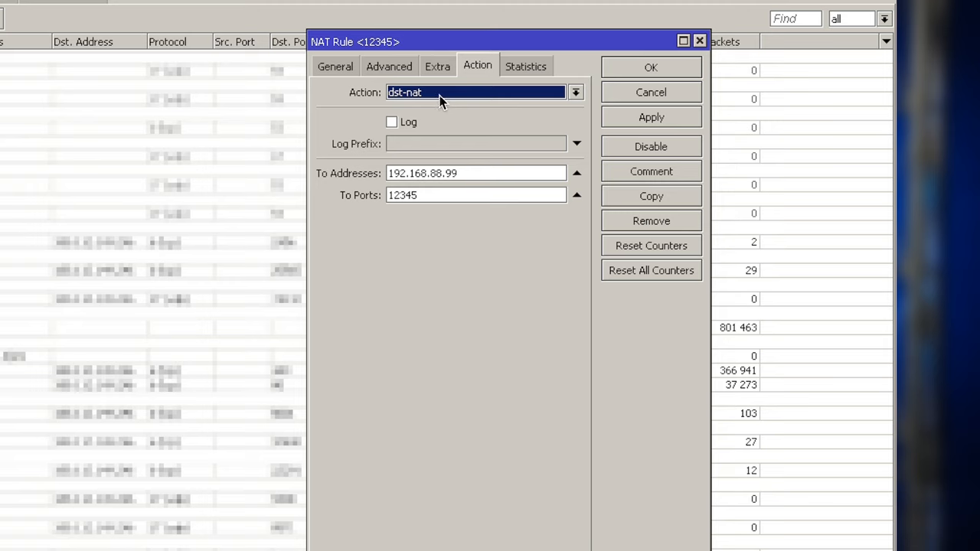
mouse_move(452, 157)
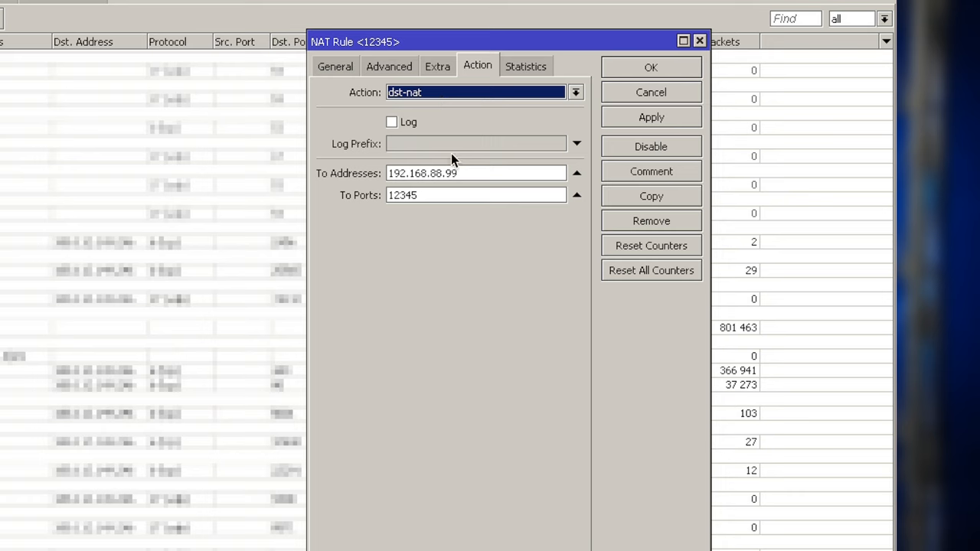
left_click(475, 172)
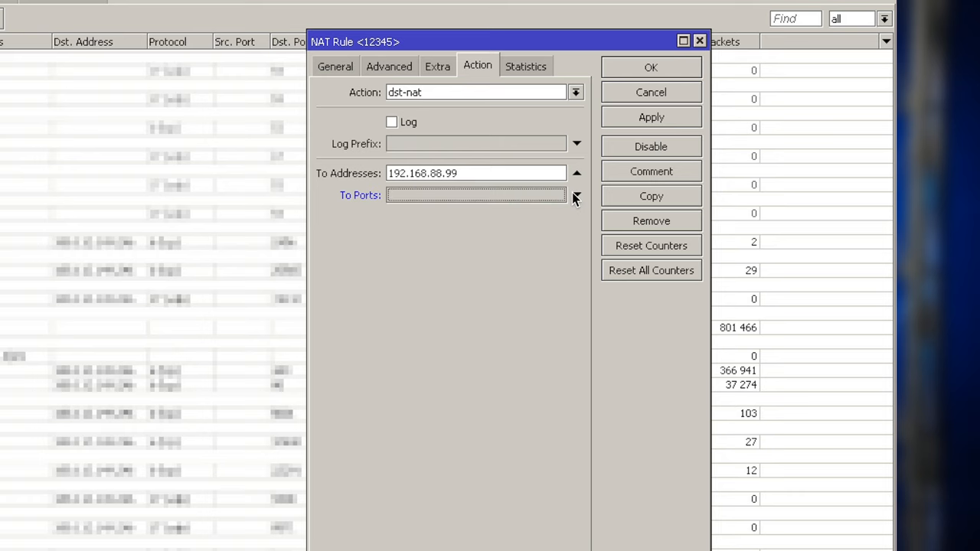
mouse_move(490, 352)
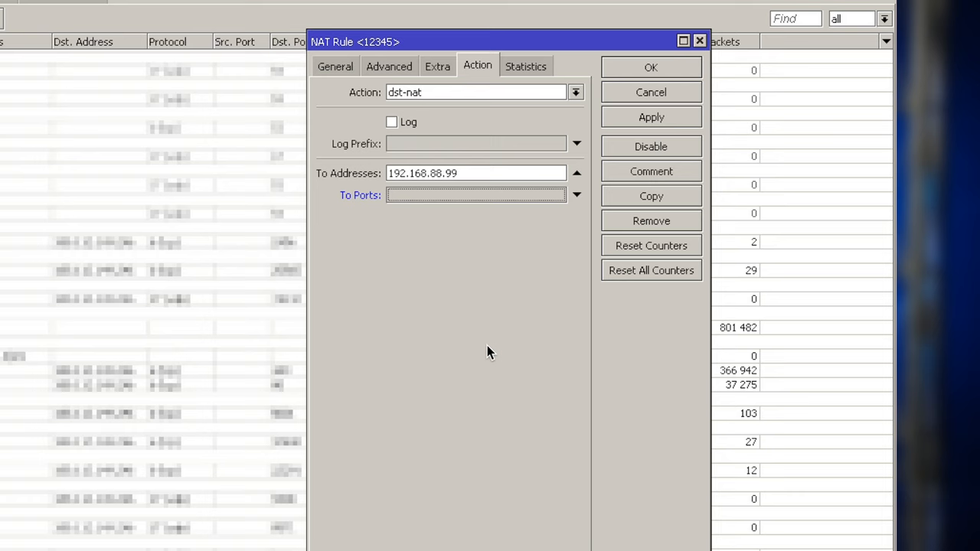
left_click(333, 66)
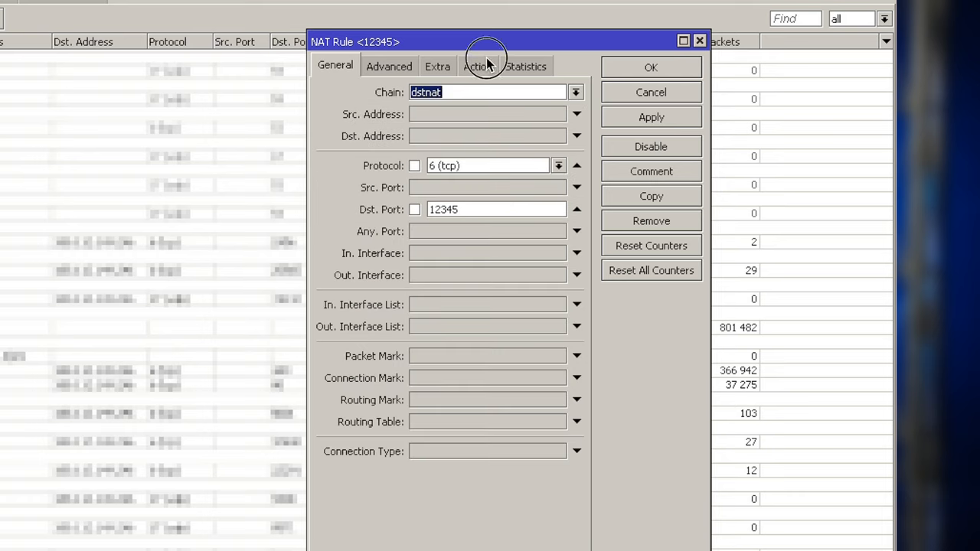
- Close the NAT Rule <12345> dialog, returning to the NAT rule list
left_click(478, 66)
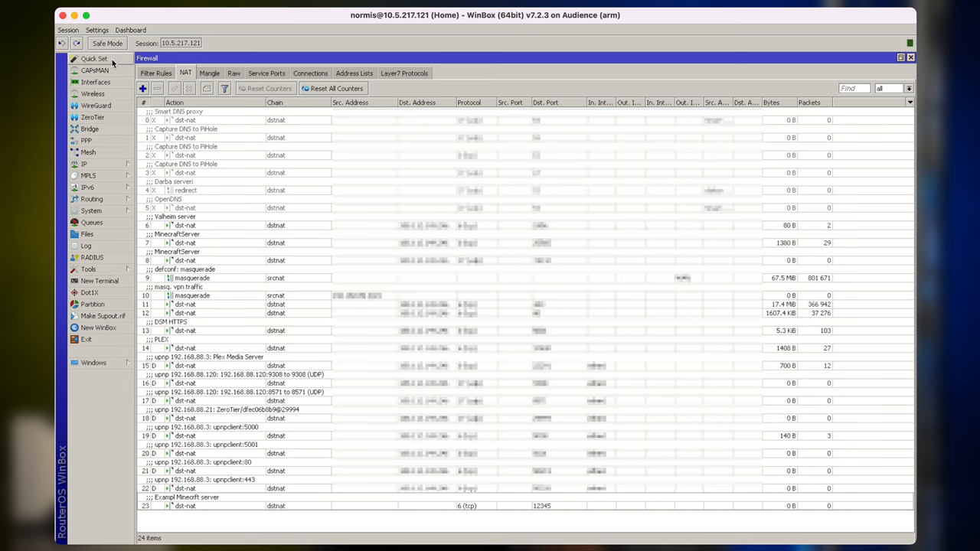
left_click(93, 58)
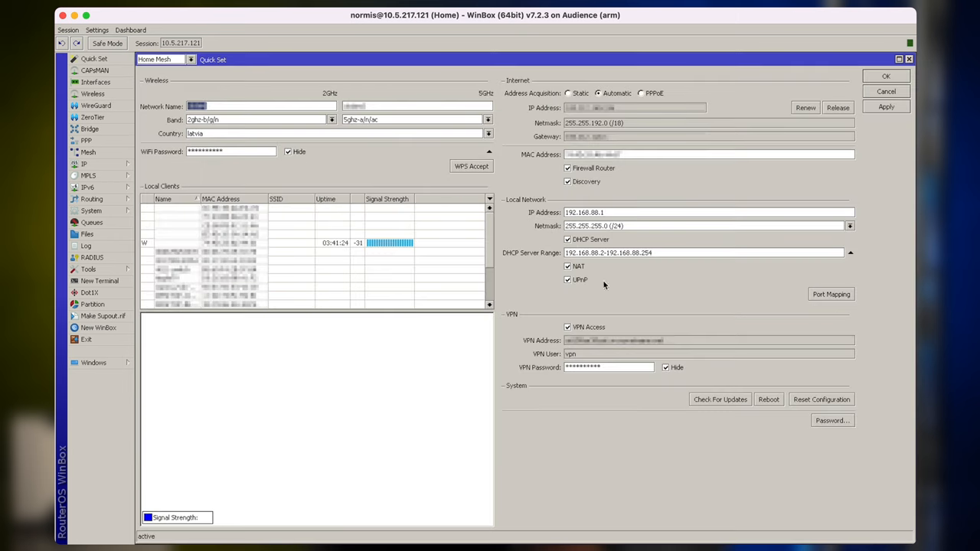
mouse_move(621, 420)
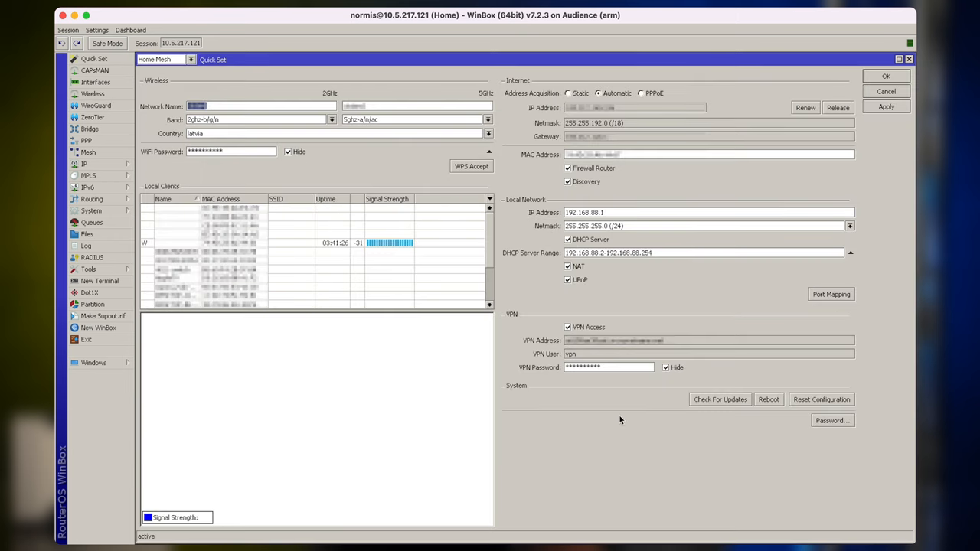
left_click(830, 294)
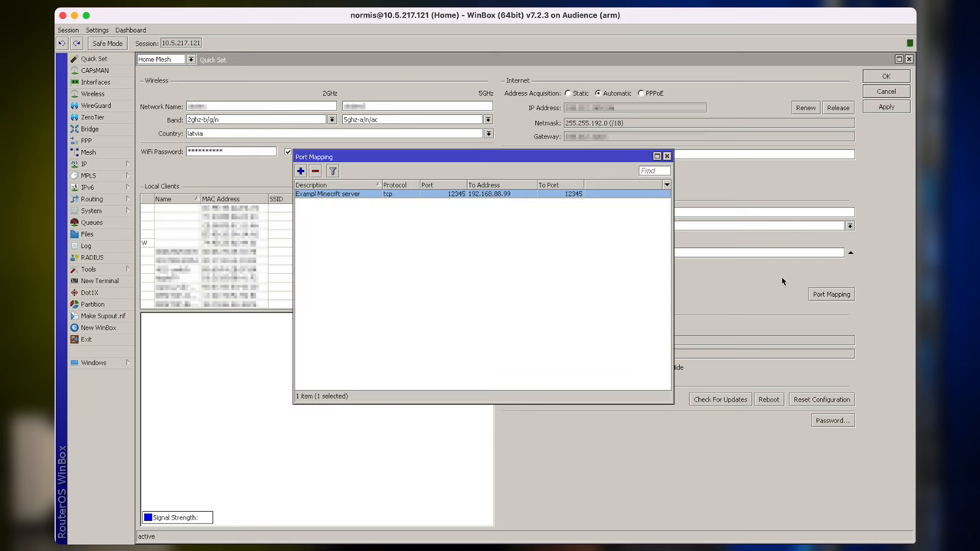
left_click(667, 156)
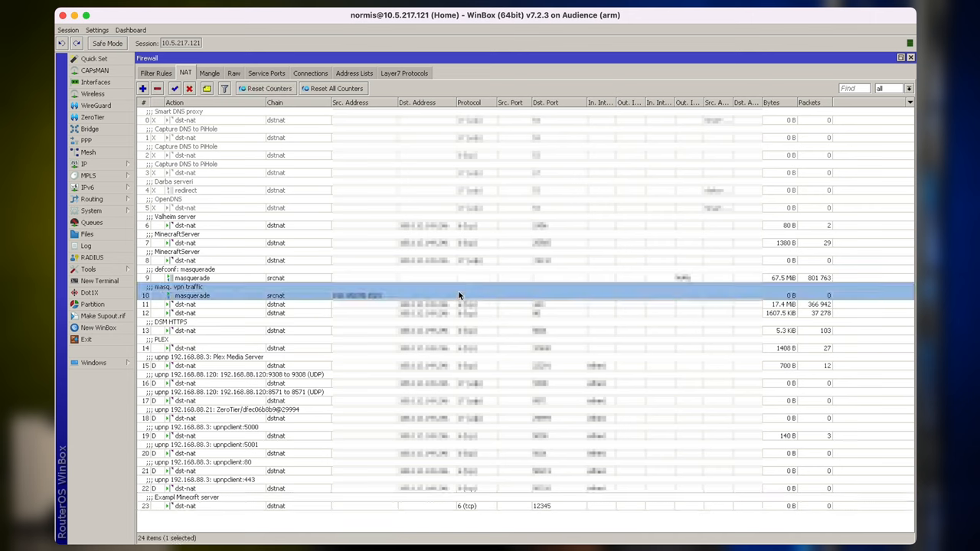
mouse_move(451, 345)
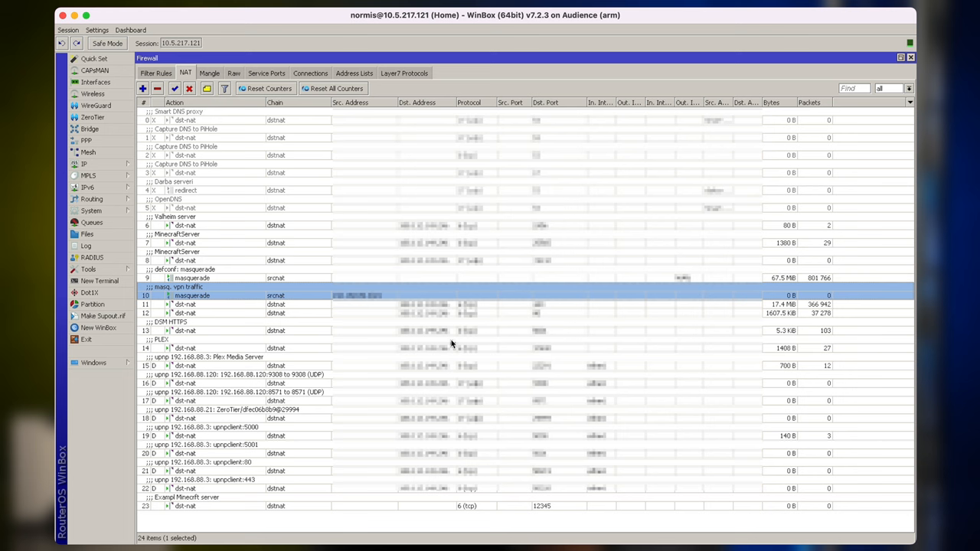
left_click(359, 487)
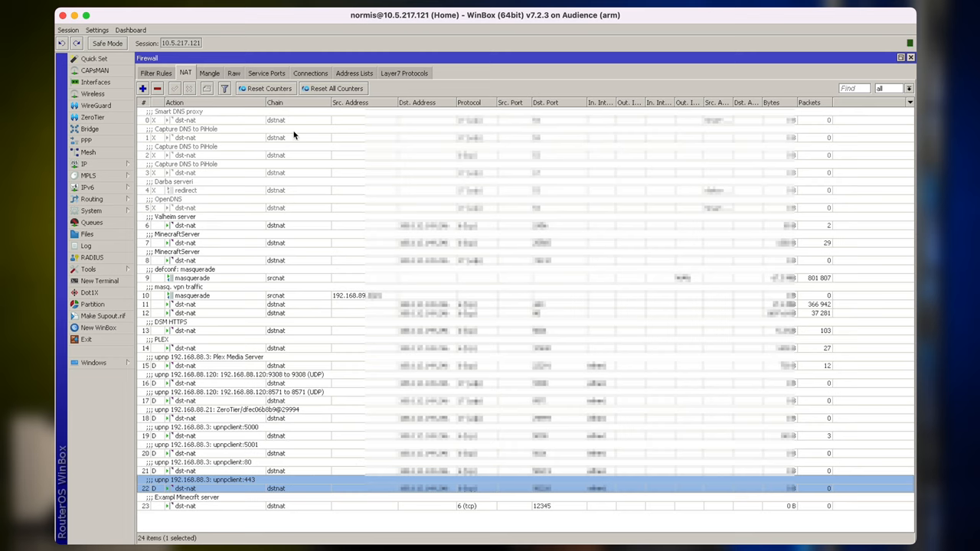
mouse_move(328, 168)
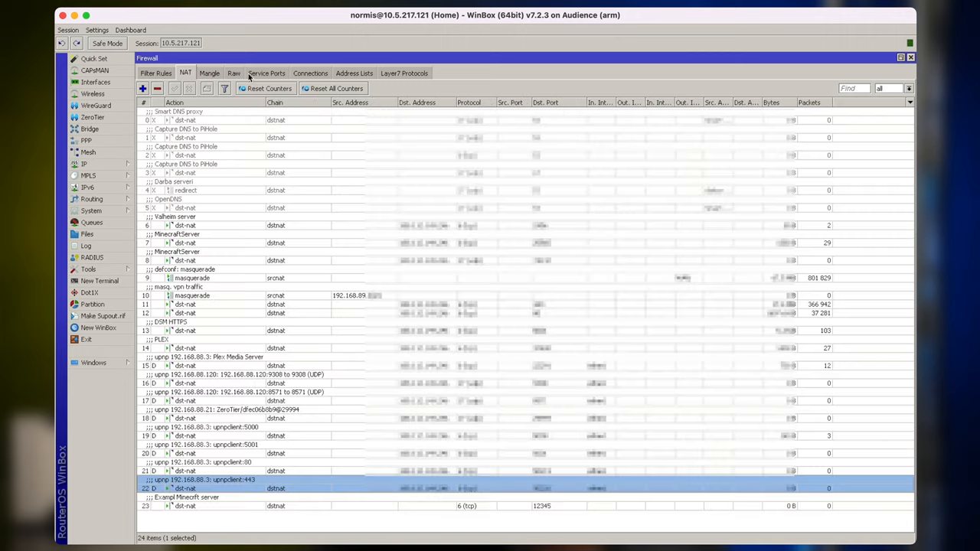
mouse_move(389, 151)
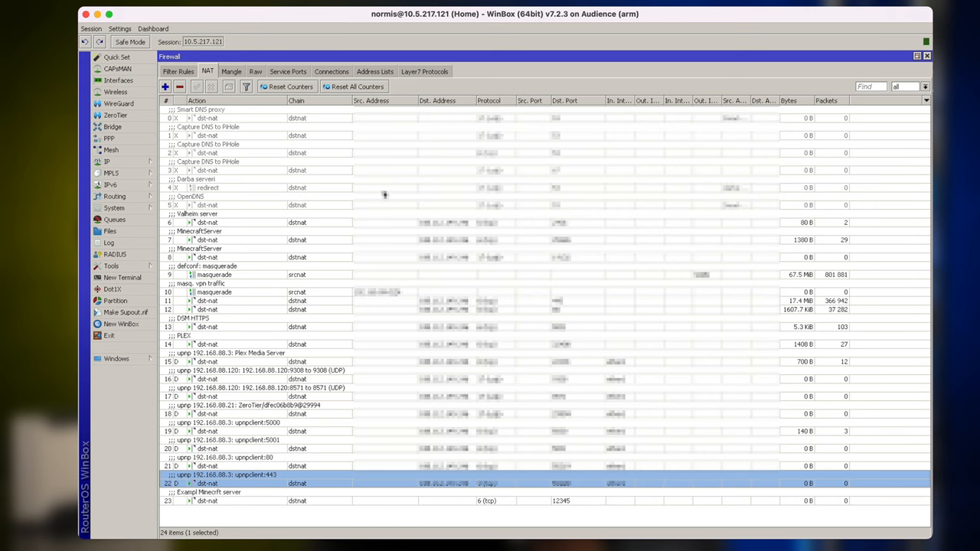
mouse_move(214, 358)
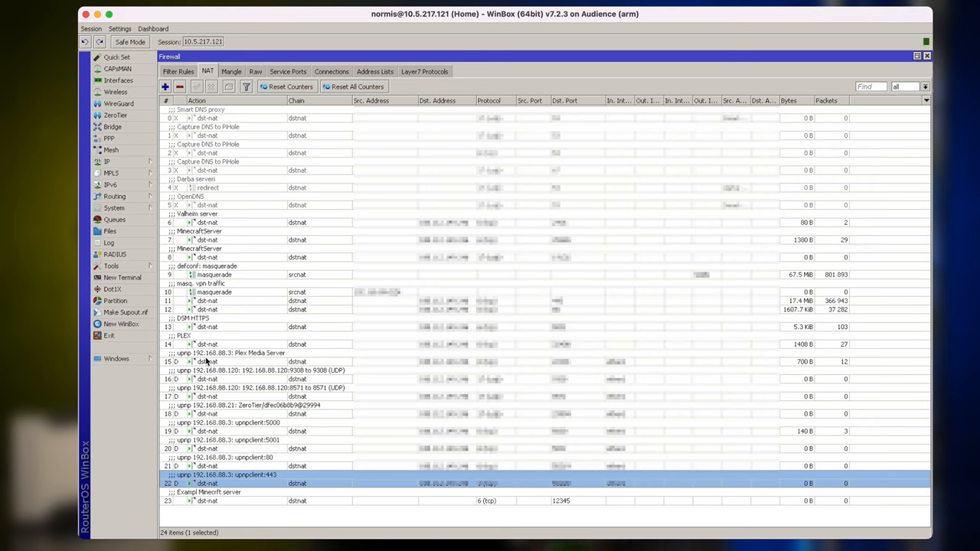
left_click(207, 361)
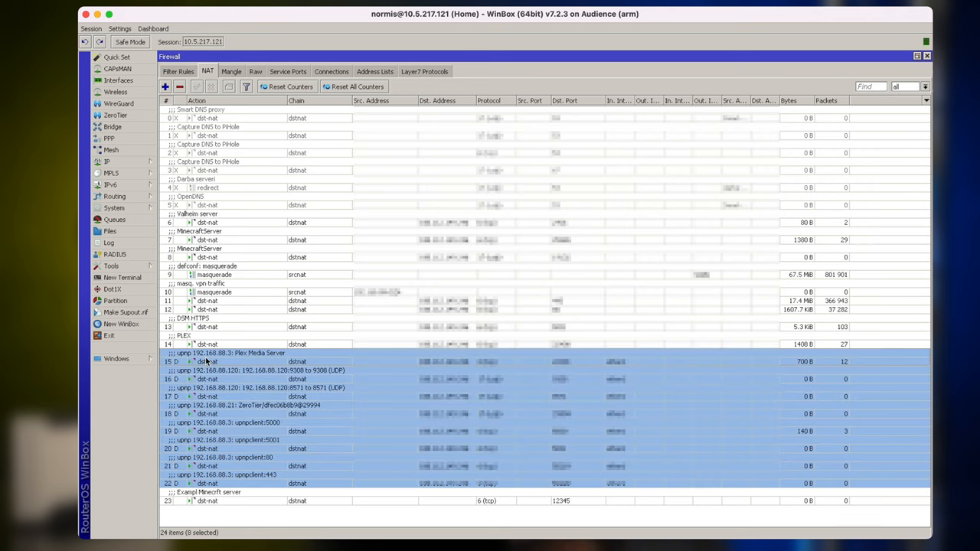
left_click(207, 430)
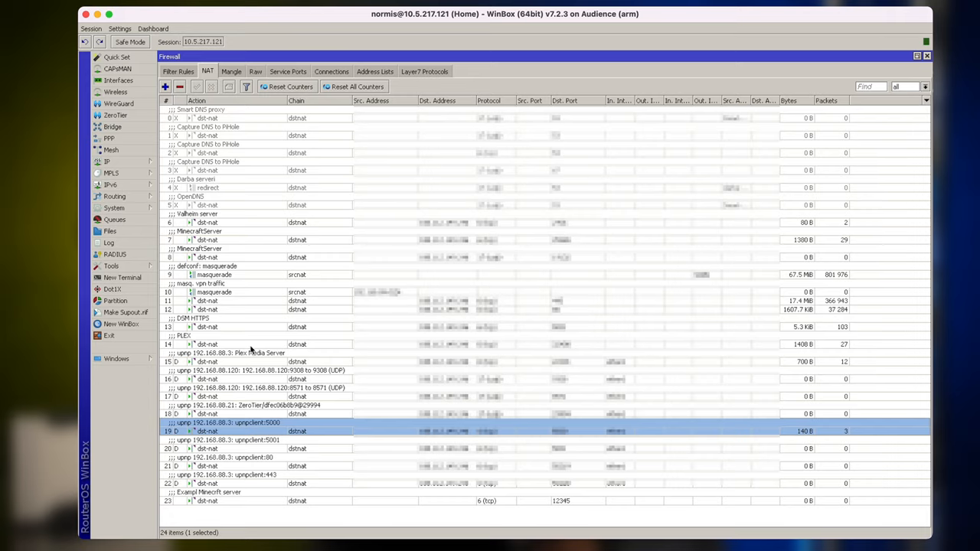
left_click(253, 343)
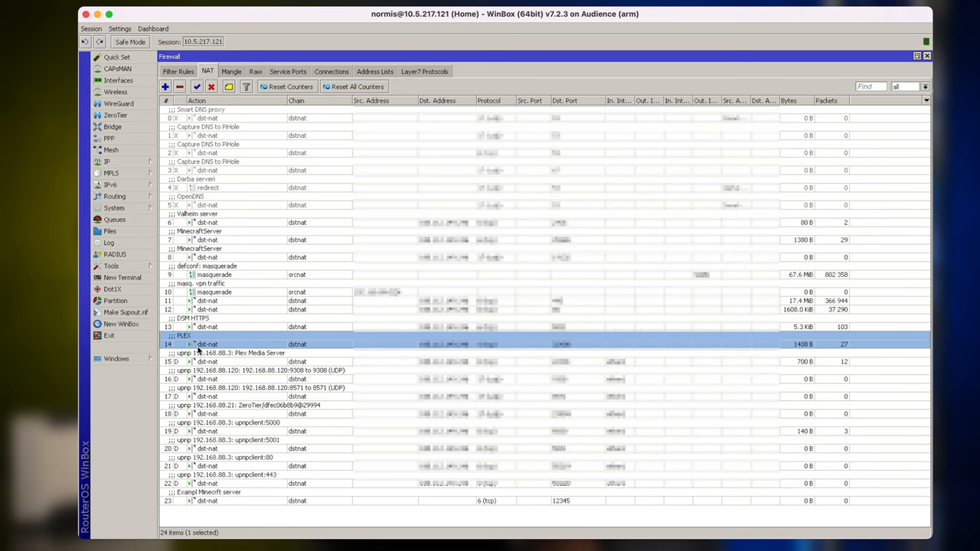
mouse_move(732, 382)
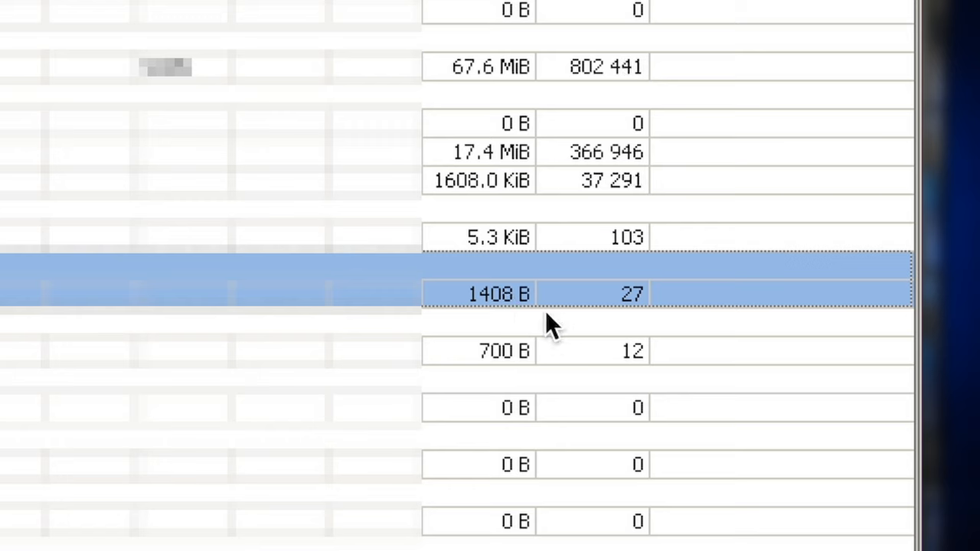
mouse_move(524, 294)
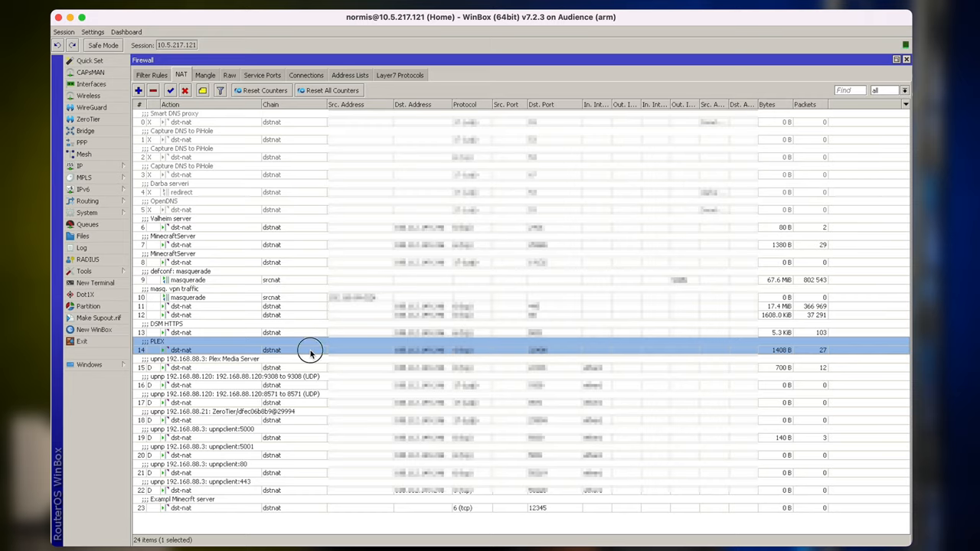
double_click(309, 349)
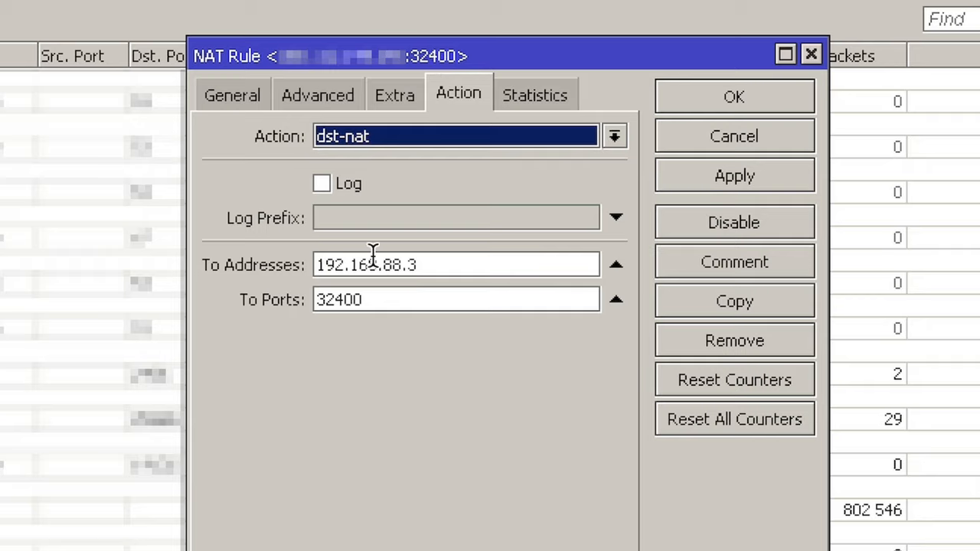
mouse_move(712, 141)
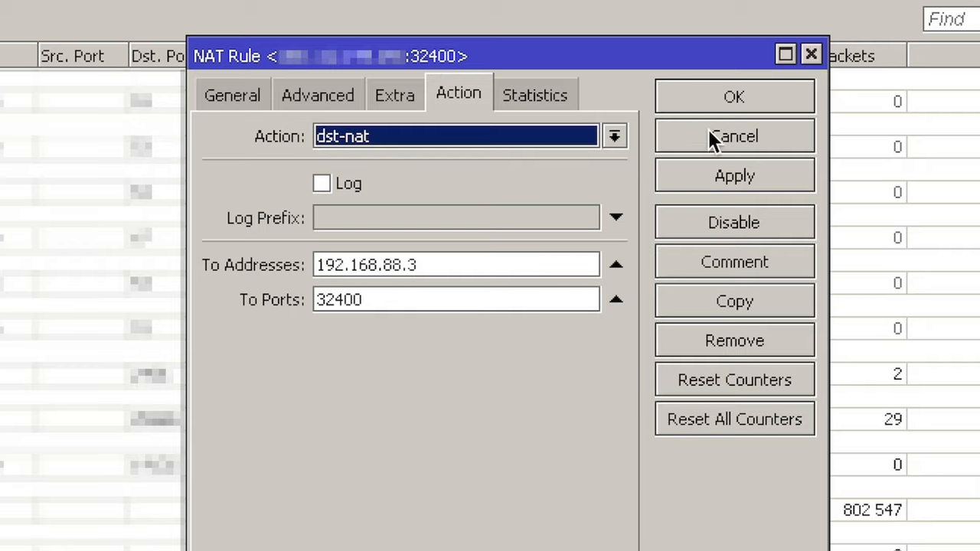
left_click(734, 136)
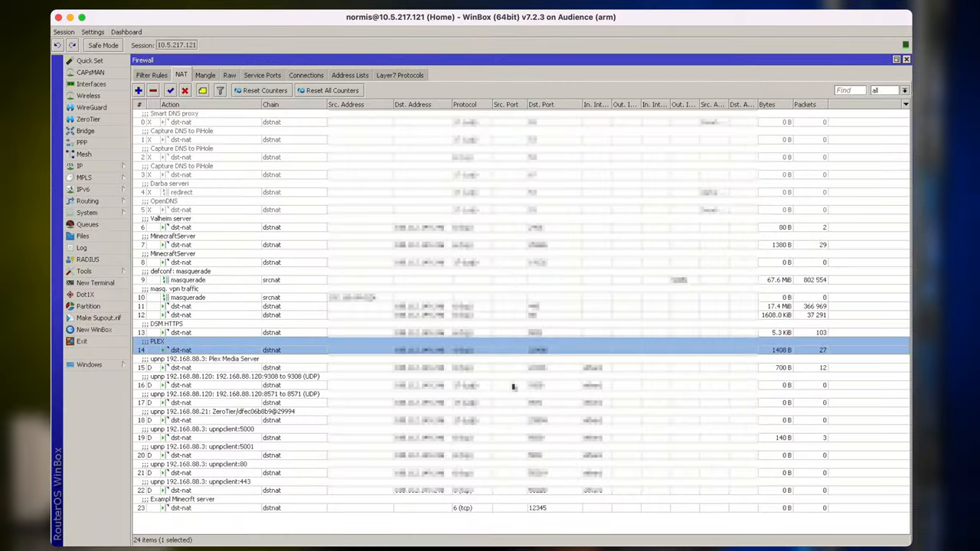